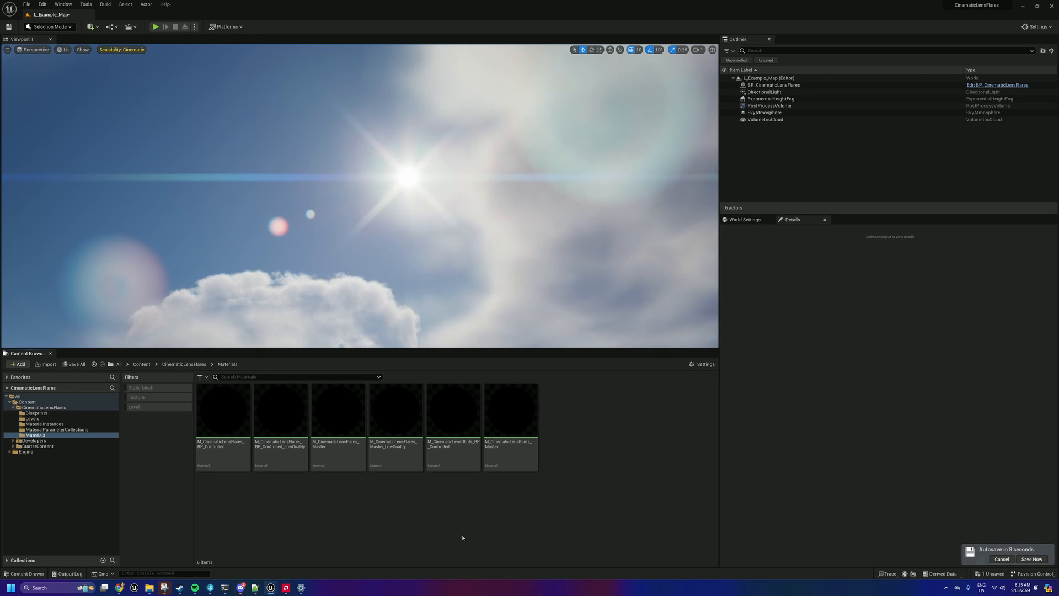
# Assign the LowQuality BP_Controlled lens flare material to the PostProcessVolume's Post Process Materials element.
pyautogui.click(1002, 559)
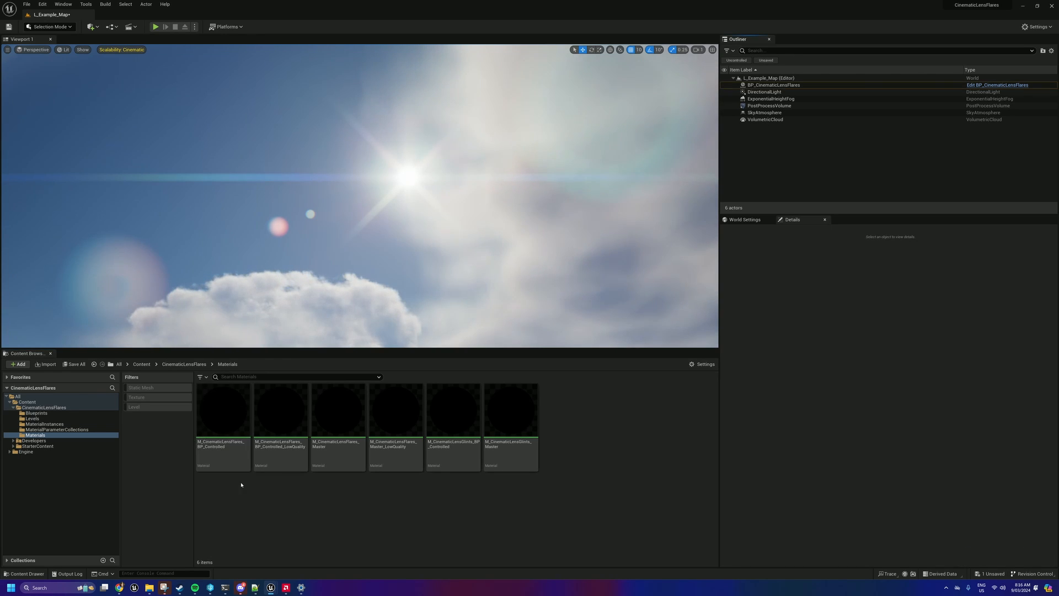
pyautogui.click(223, 408)
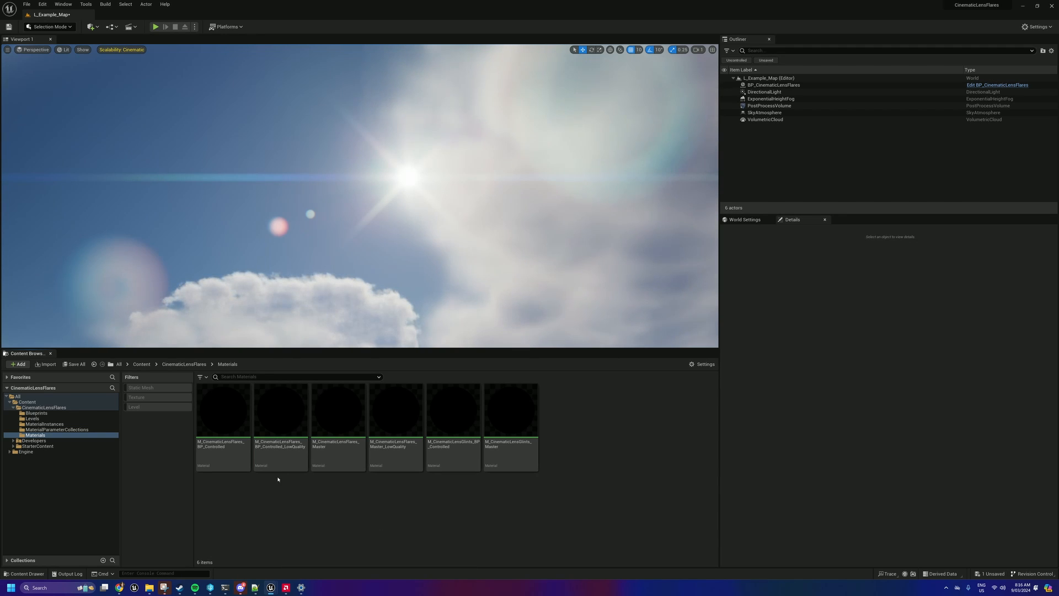
pyautogui.click(280, 408)
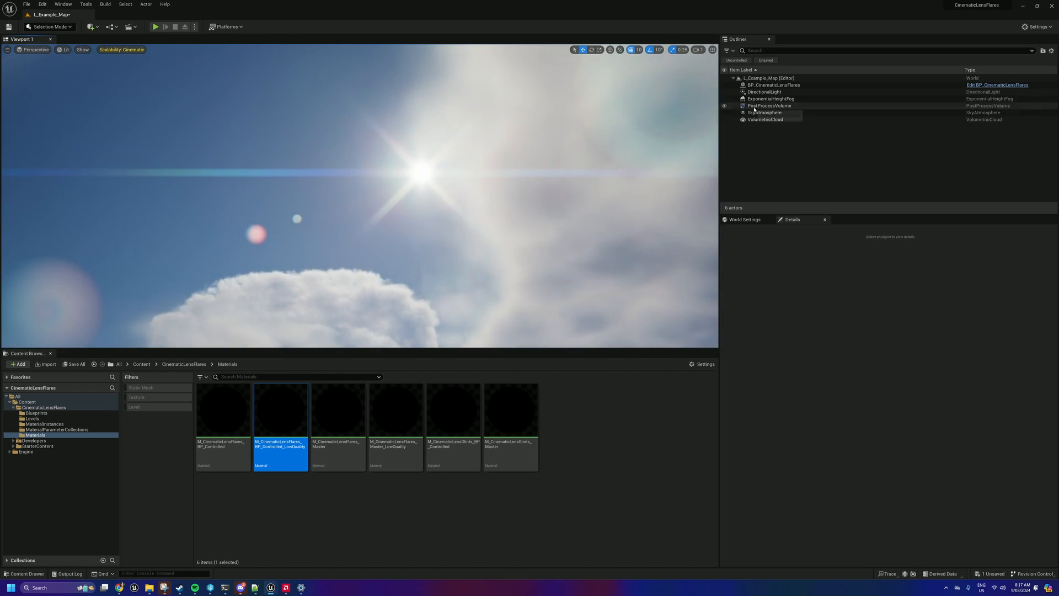
pyautogui.click(769, 106)
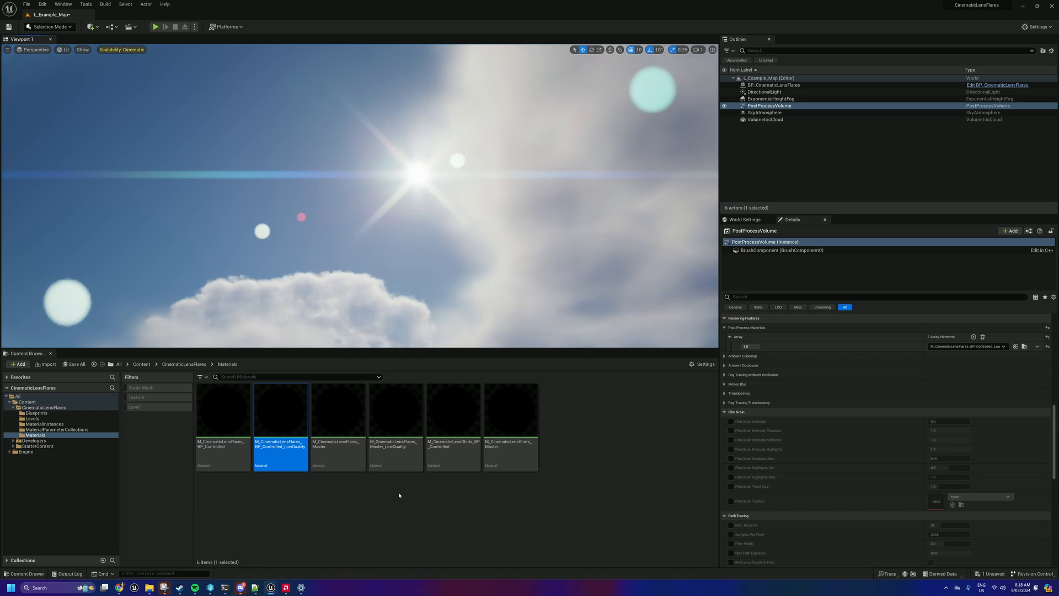
pyautogui.click(453, 410)
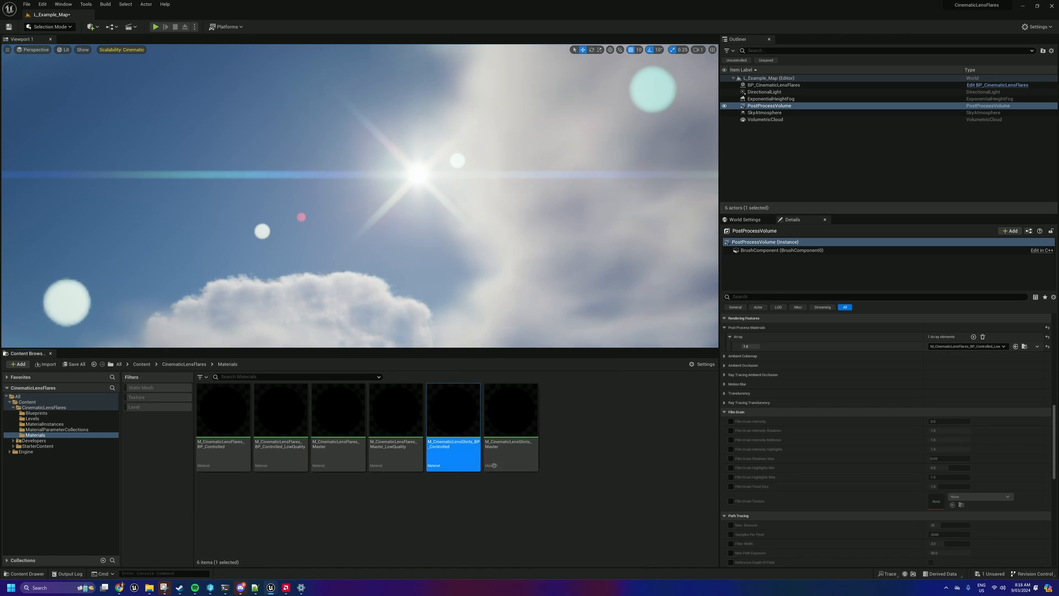